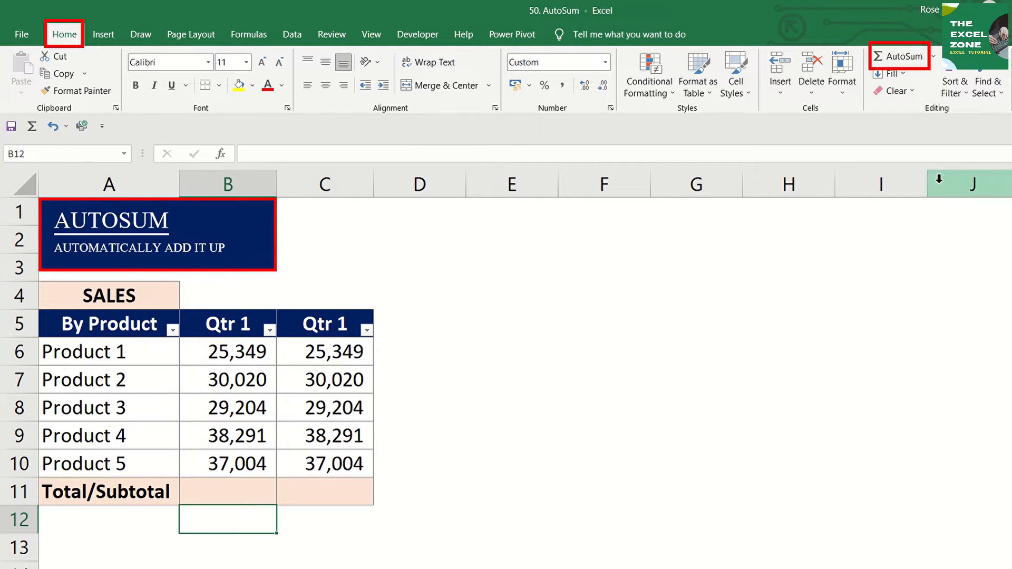
mouse_move(911, 60)
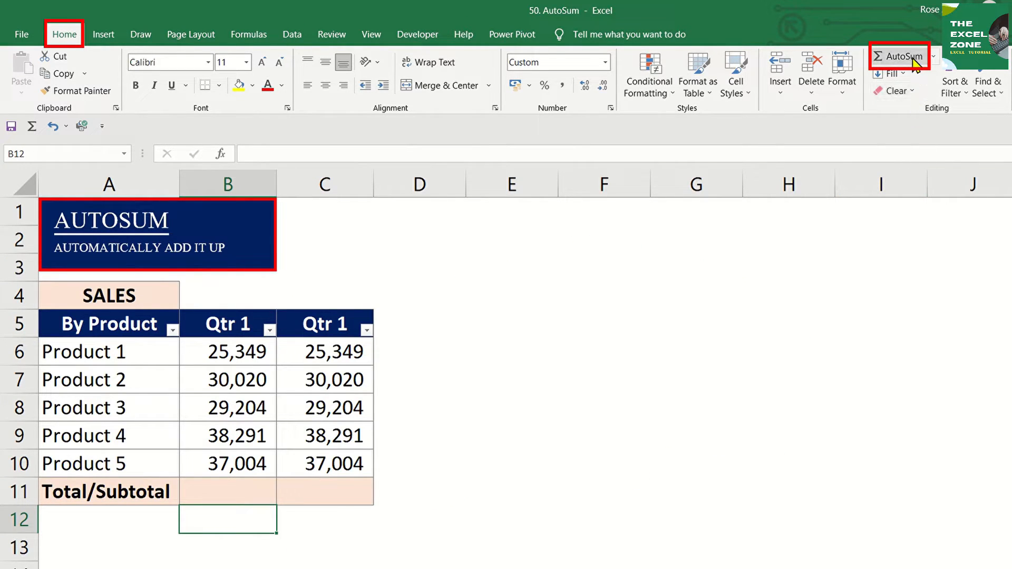
mouse_move(823, 230)
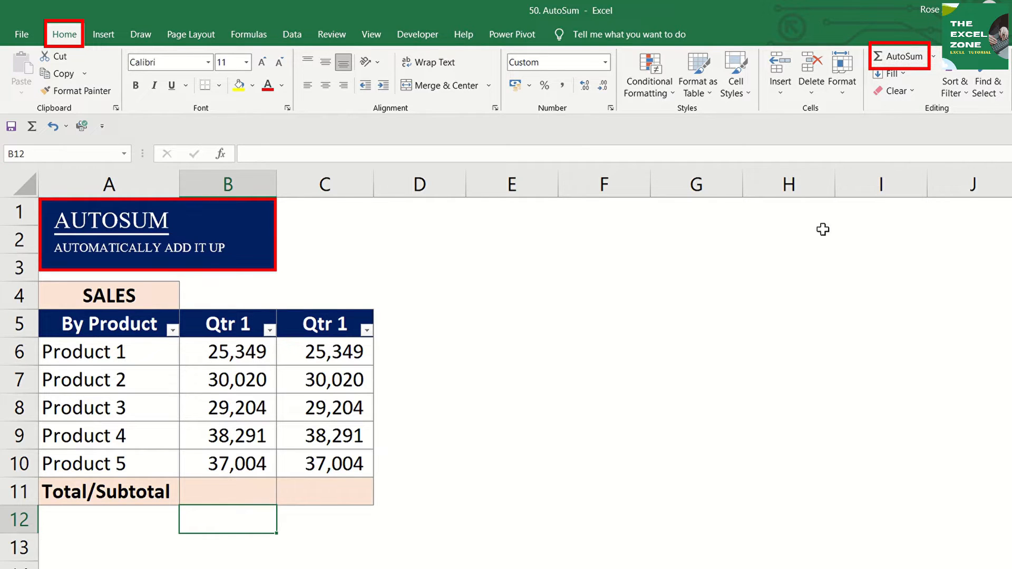
mouse_move(274, 503)
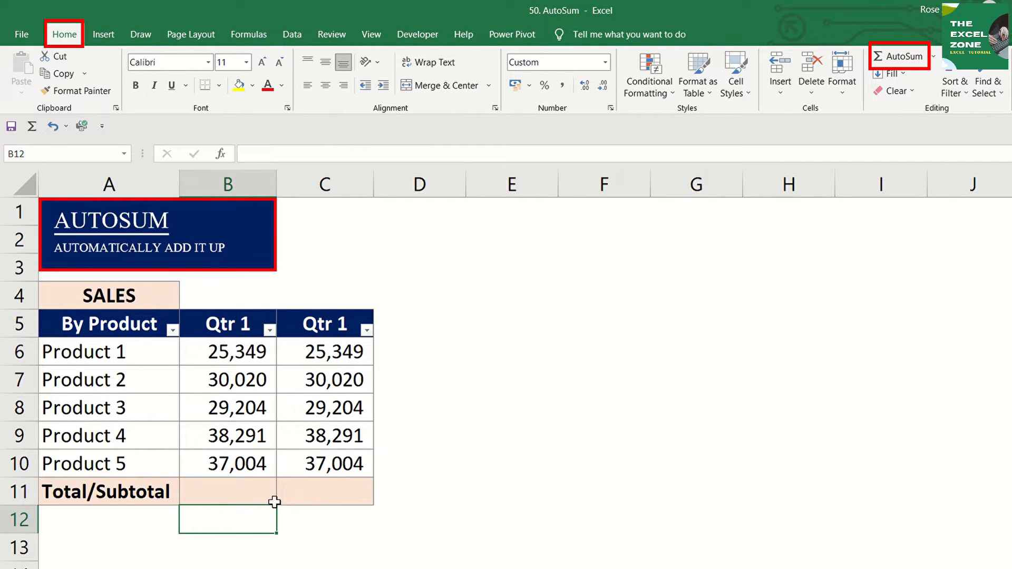
Step: AutoSum the five Qtr 1 product sales into B11, giving 159,867
click(227, 491)
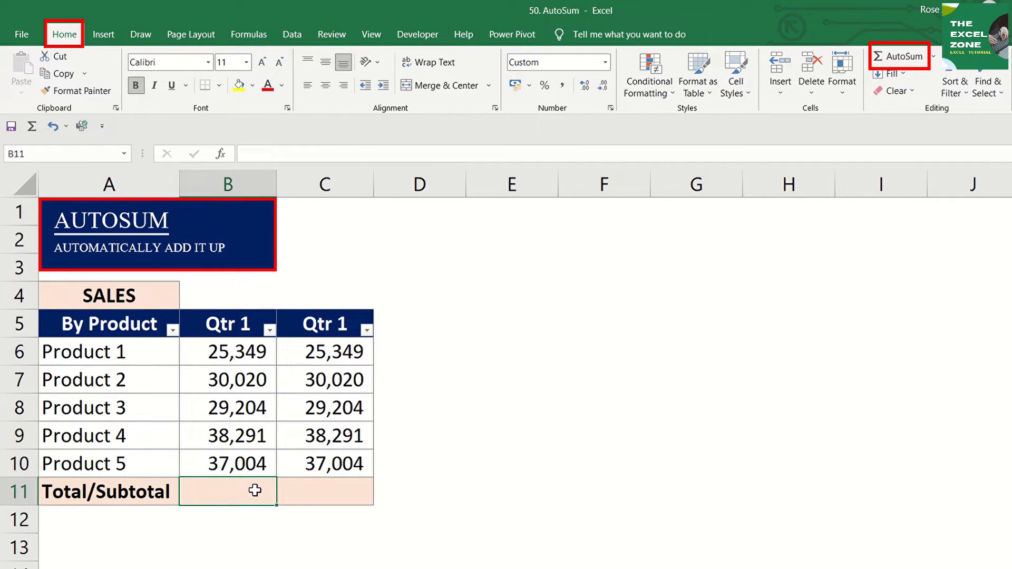
mouse_move(291, 470)
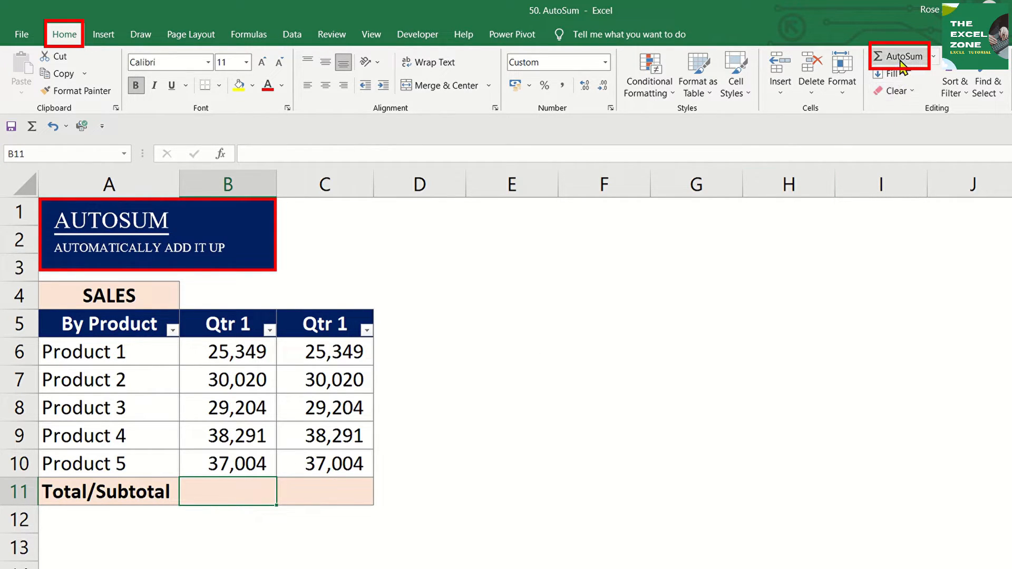
click(900, 57)
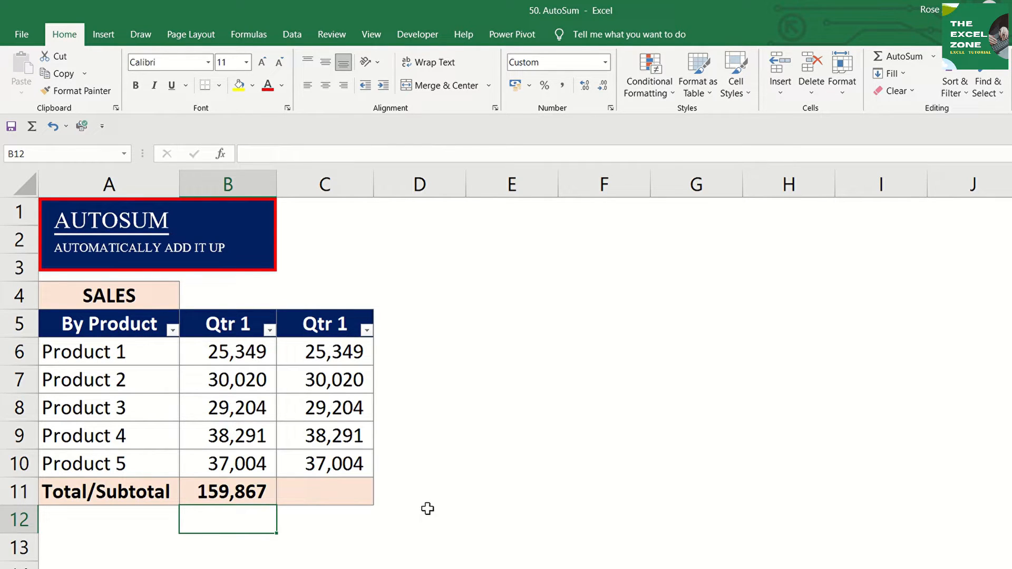
Step: Enter =SUM(B6:B10) in B11 with Alt+=, then reopen B11 to check the formula
key(alt+=)
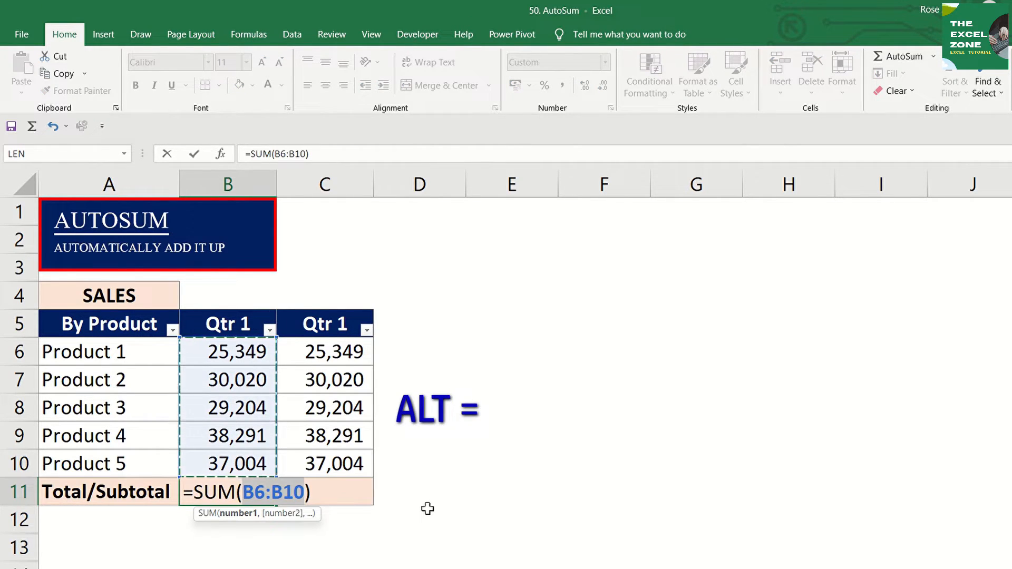
key(enter)
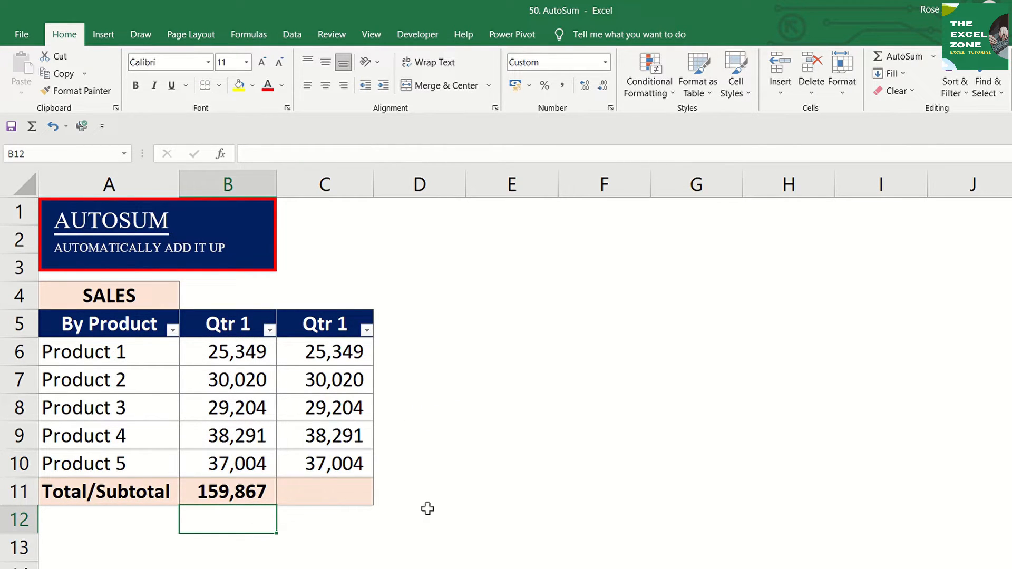
click(227, 492)
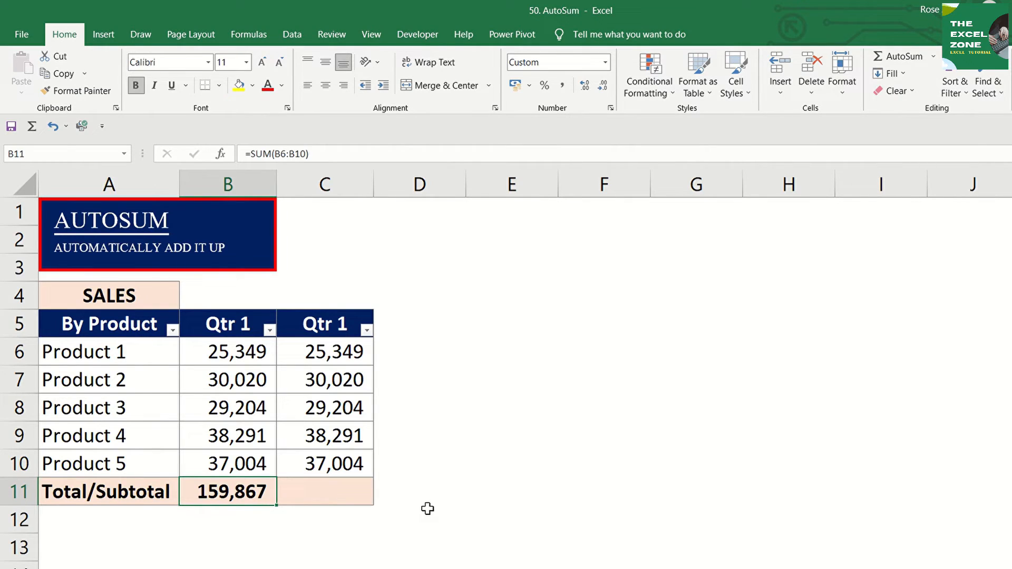
double_click(227, 492)
text(=SUM(B6))
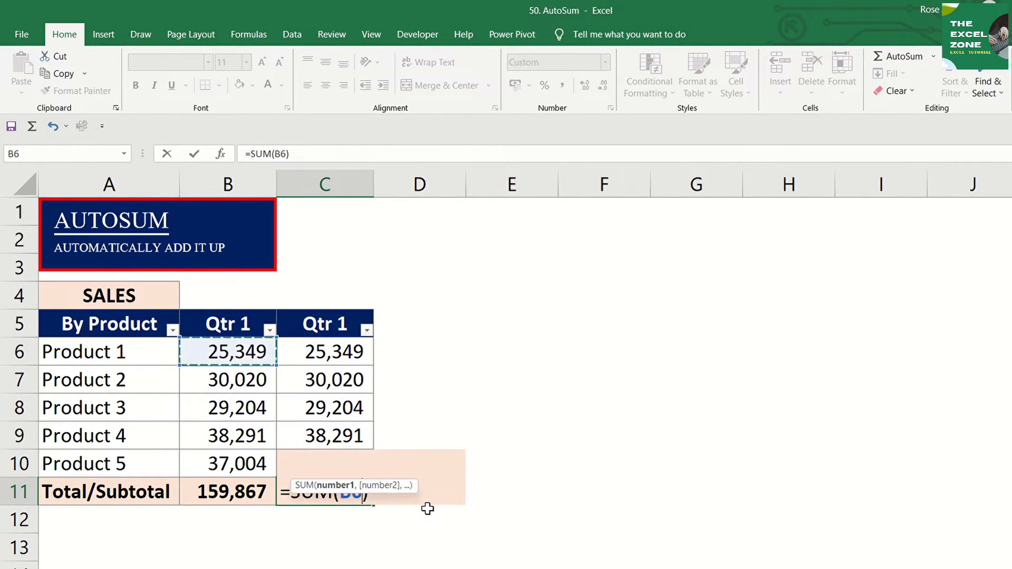
Step: Sum only the first three Qtr 1 values into C11 for 84,572
drag(227, 351, 226, 408)
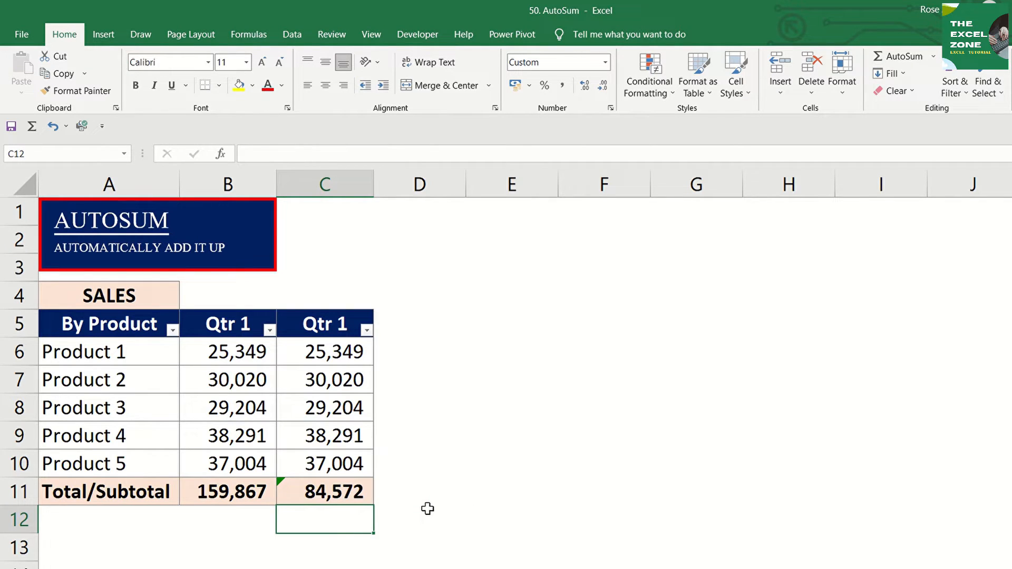
click(228, 520)
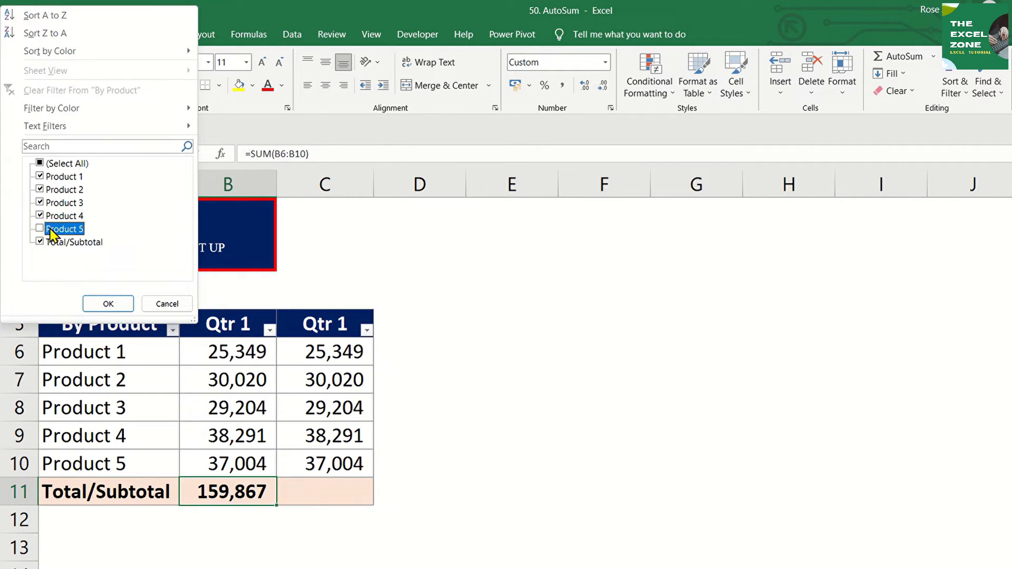
Step: Filter out Products 4 and 5, then Alt+= total the visible rows in C11
click(108, 304)
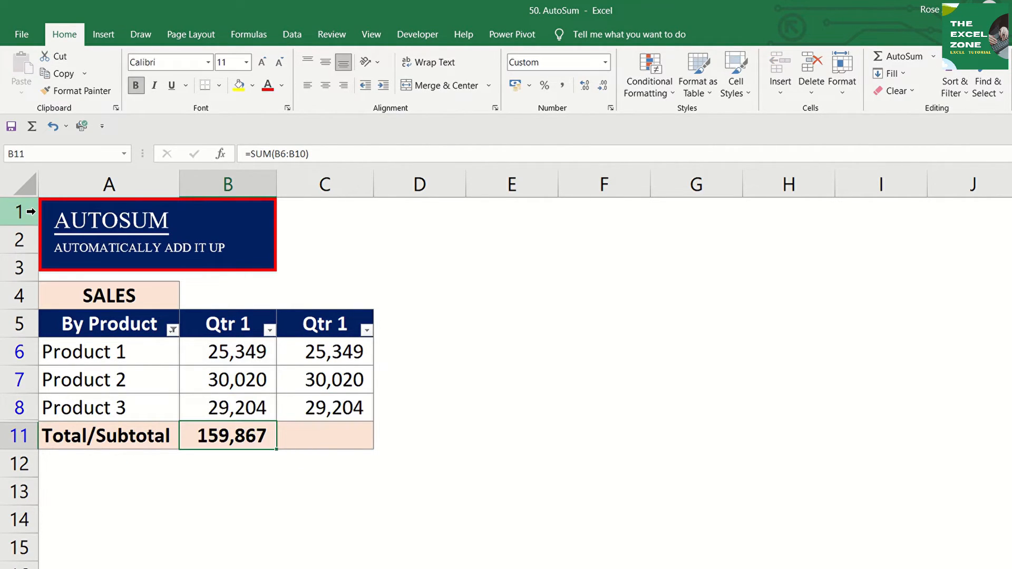
click(325, 435)
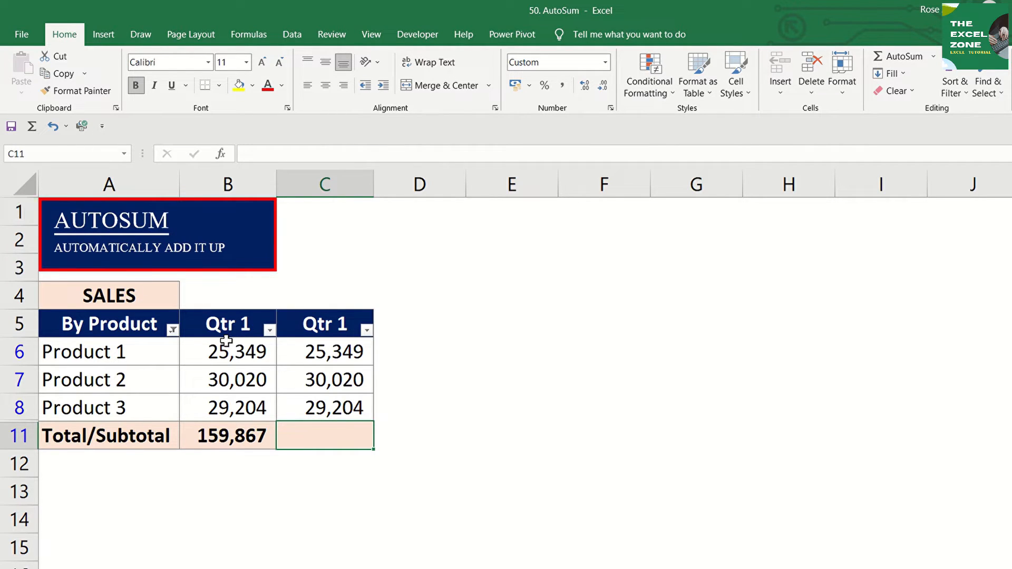
mouse_move(323, 443)
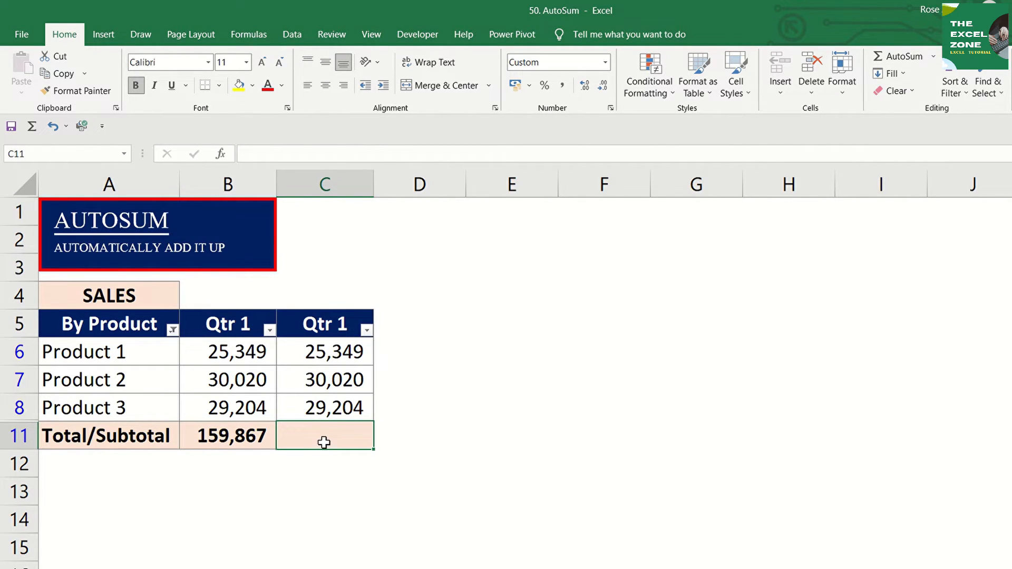
key(enter)
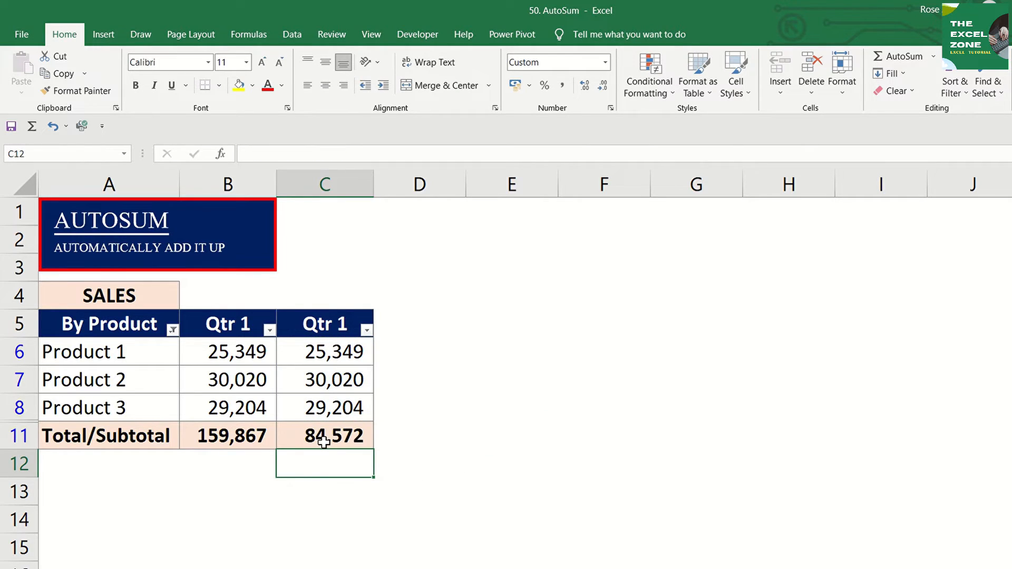
click(324, 435)
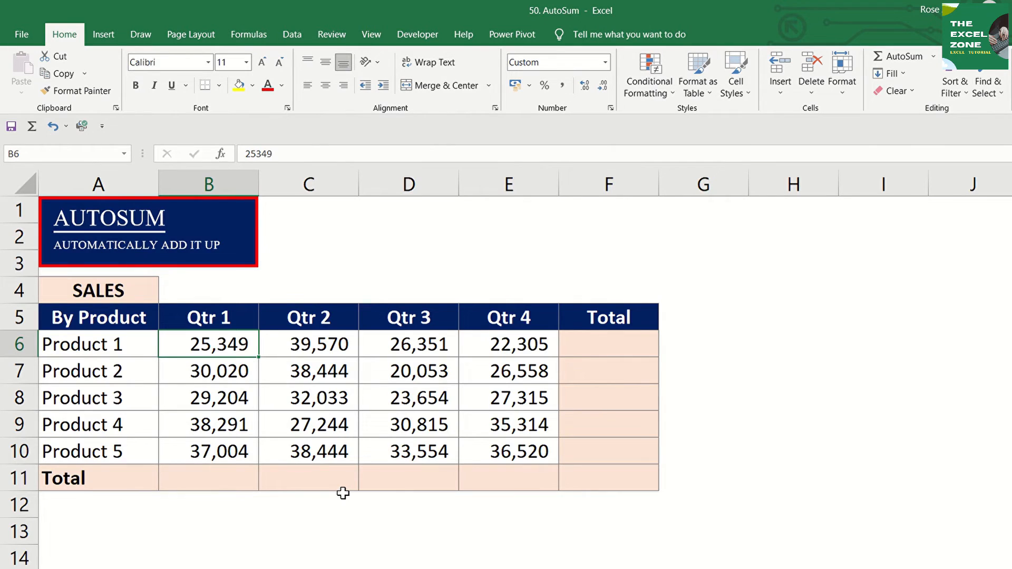
Step: Try separate sums for the Qtr 1 column and the Product 1 row
drag(207, 343, 208, 451)
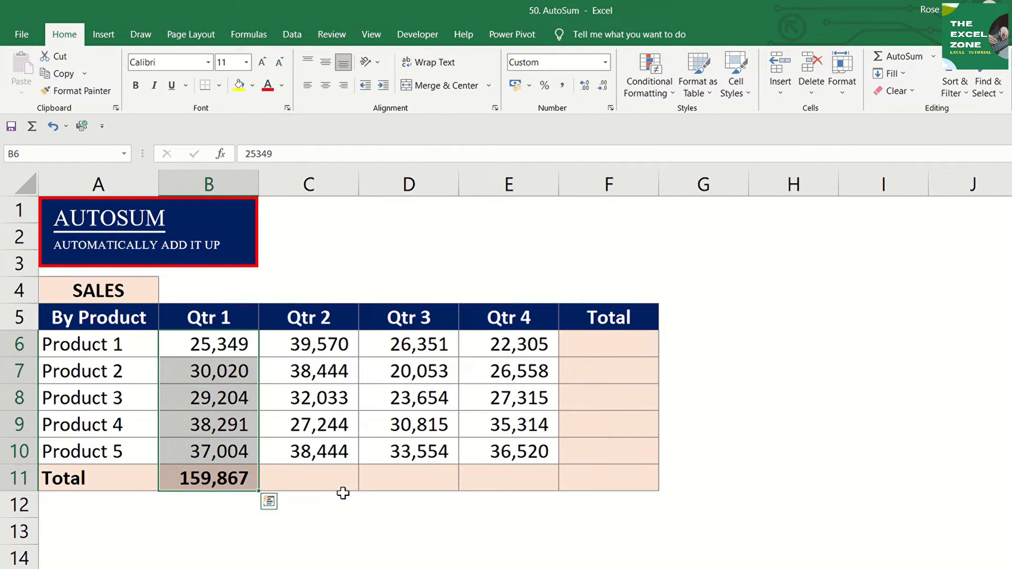
click(208, 371)
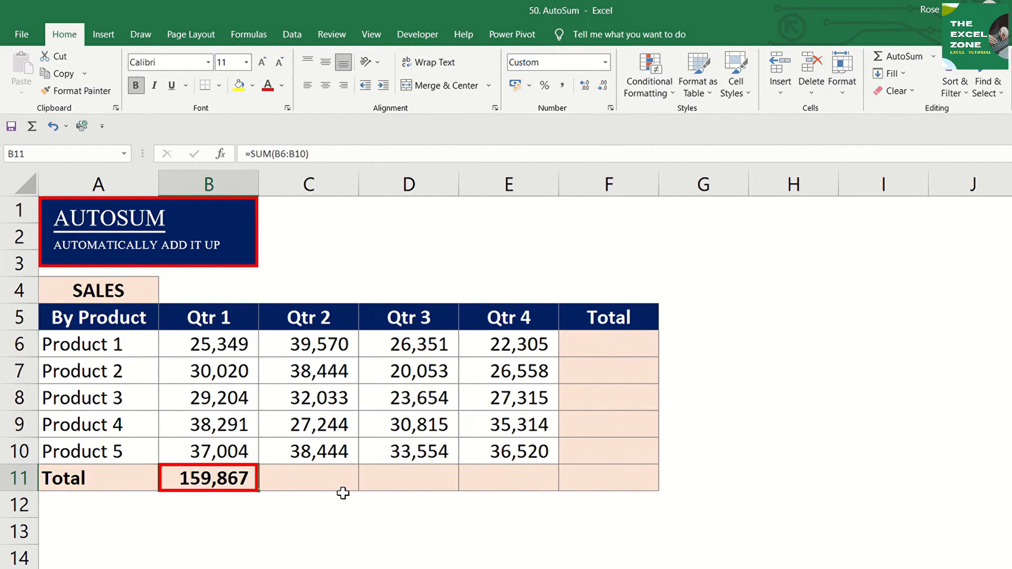
drag(207, 344, 508, 344)
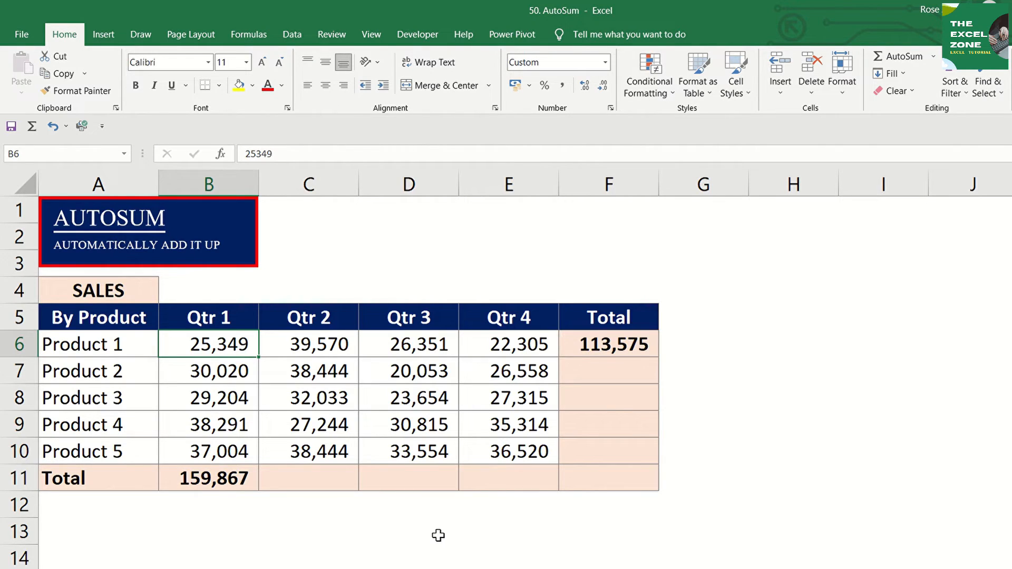
Step: Clear the trial totals, select B6:F11 and AutoSum all totals, grand total 618,041
click(207, 317)
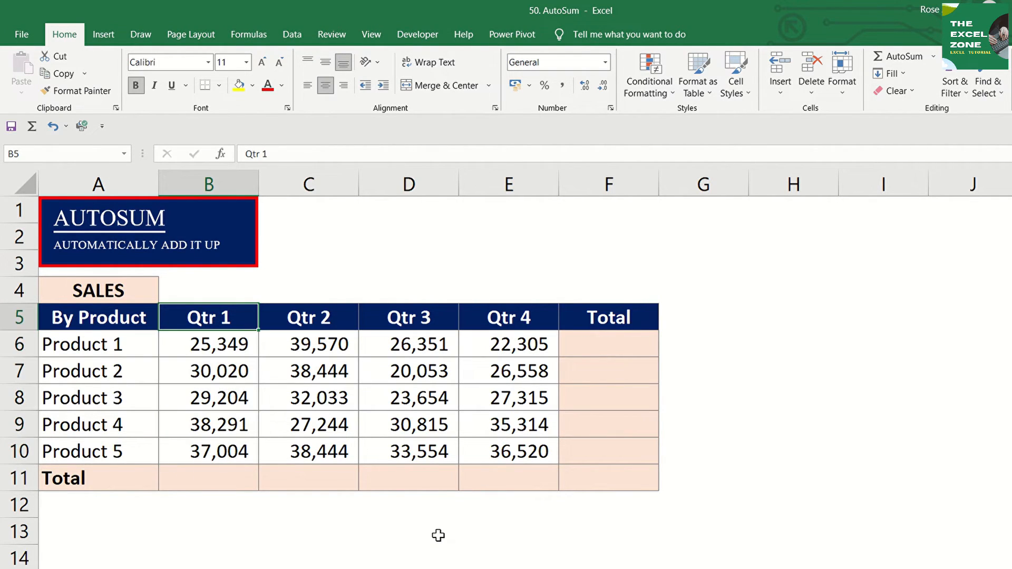
click(208, 344)
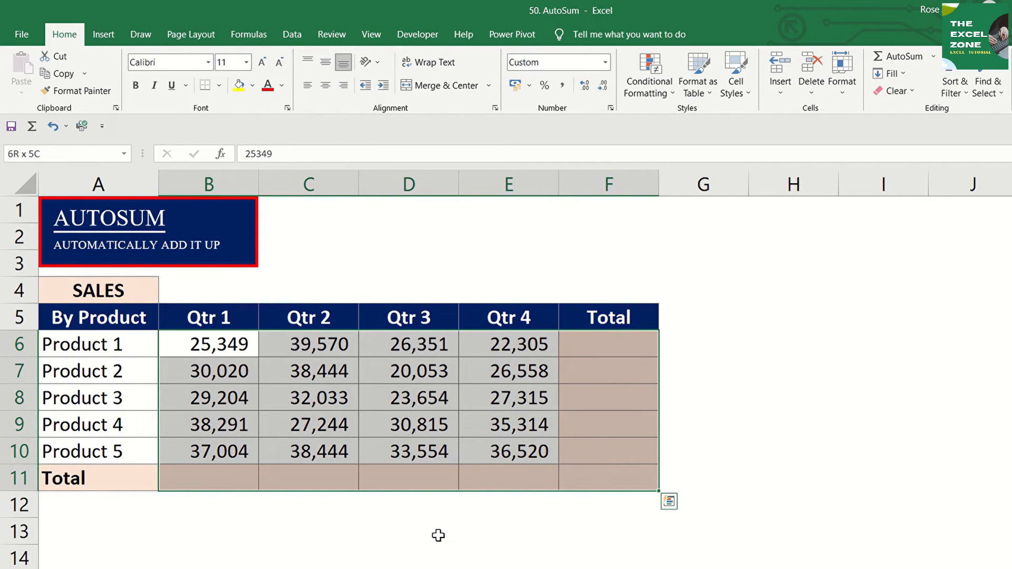
click(900, 57)
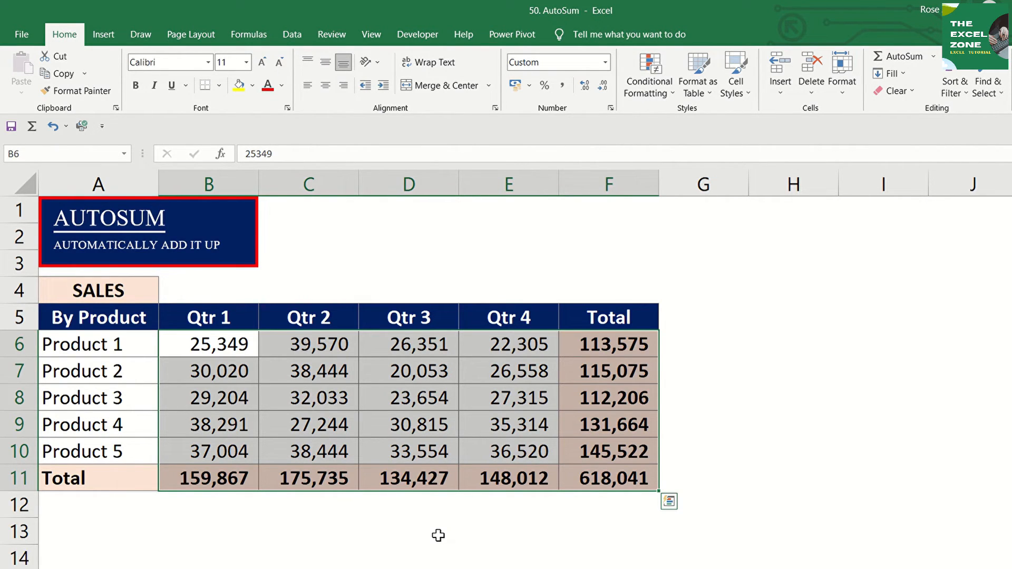
click(207, 371)
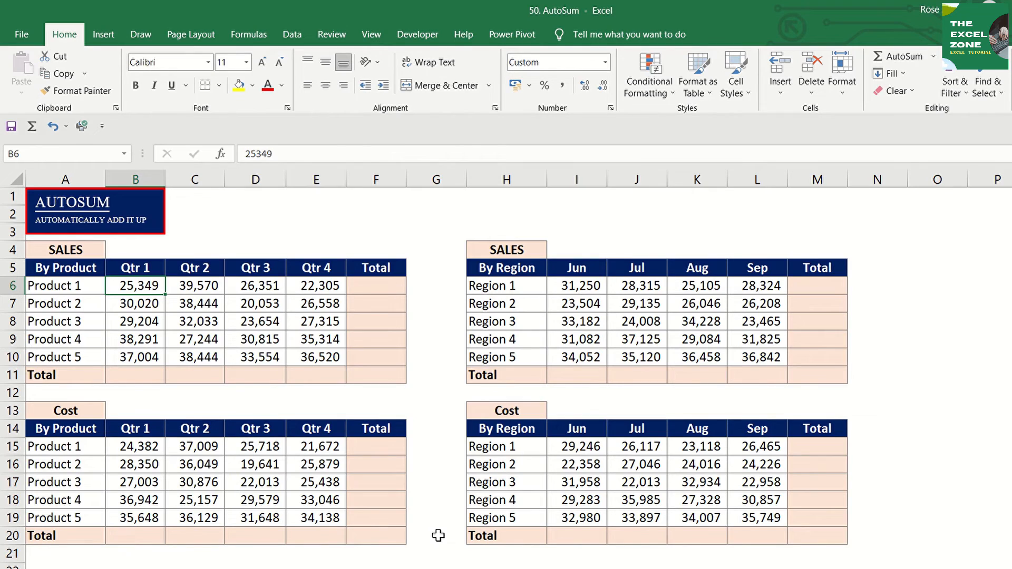
mouse_move(144, 291)
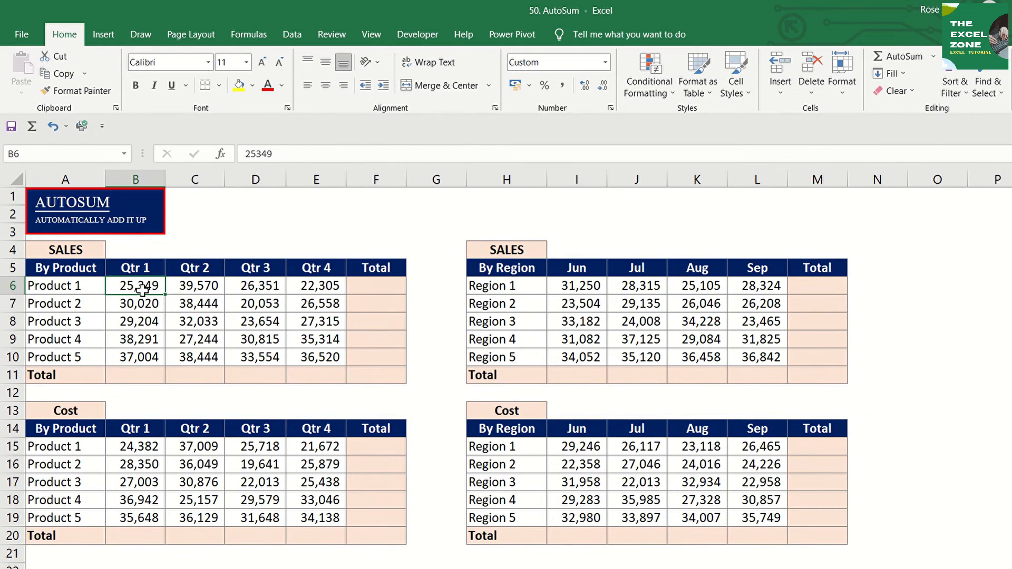
Step: Multi-select B6:F11, B15:F20, I6:M11 and I15:M20 across the four tables
drag(135, 285, 376, 375)
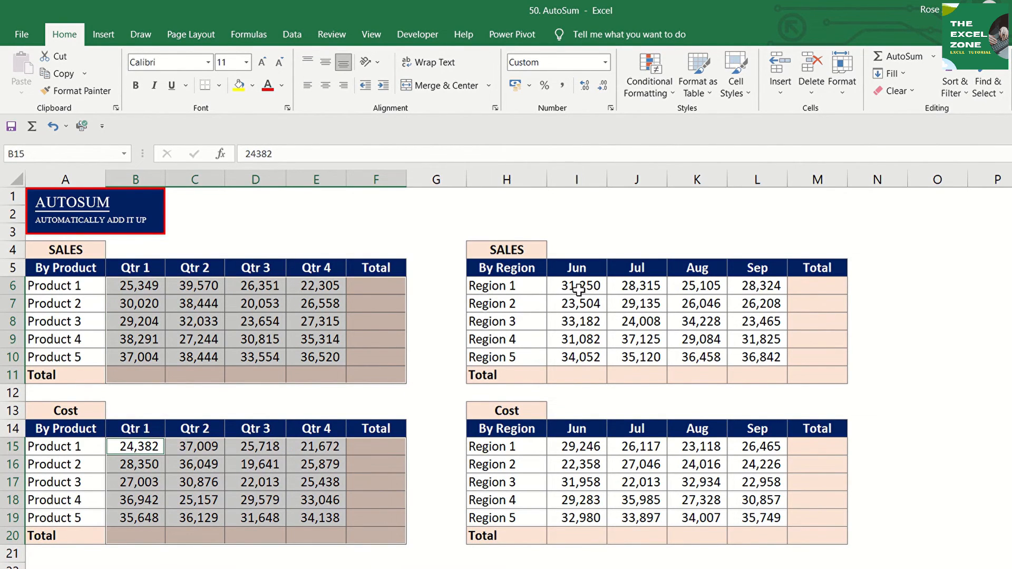
drag(576, 286, 799, 357)
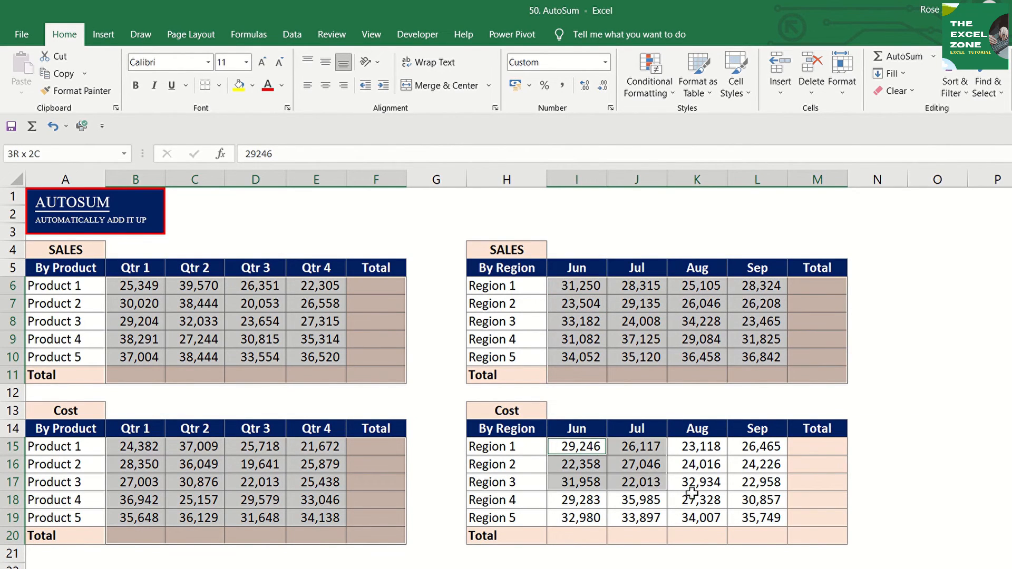
drag(576, 446, 791, 532)
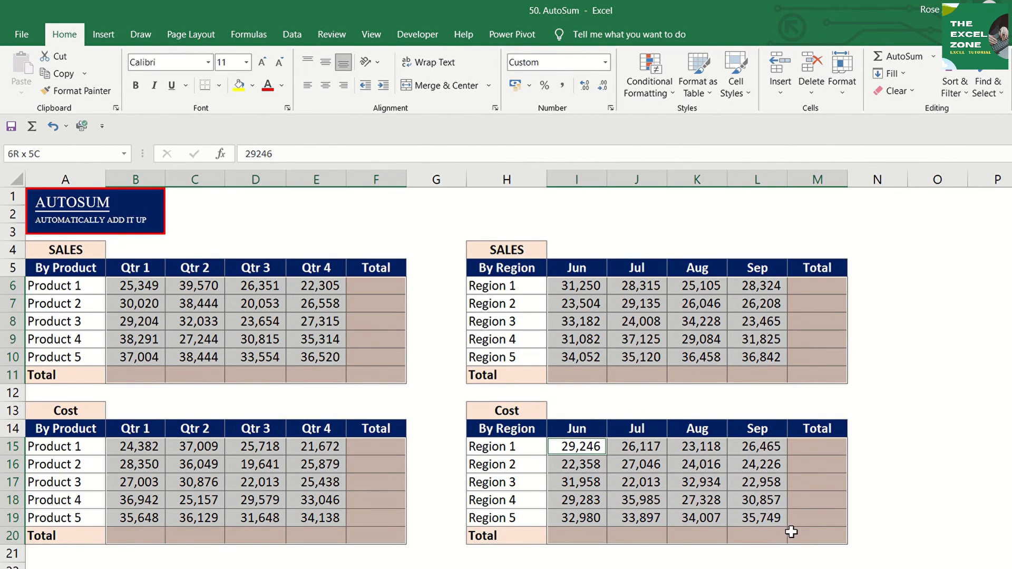
click(576, 446)
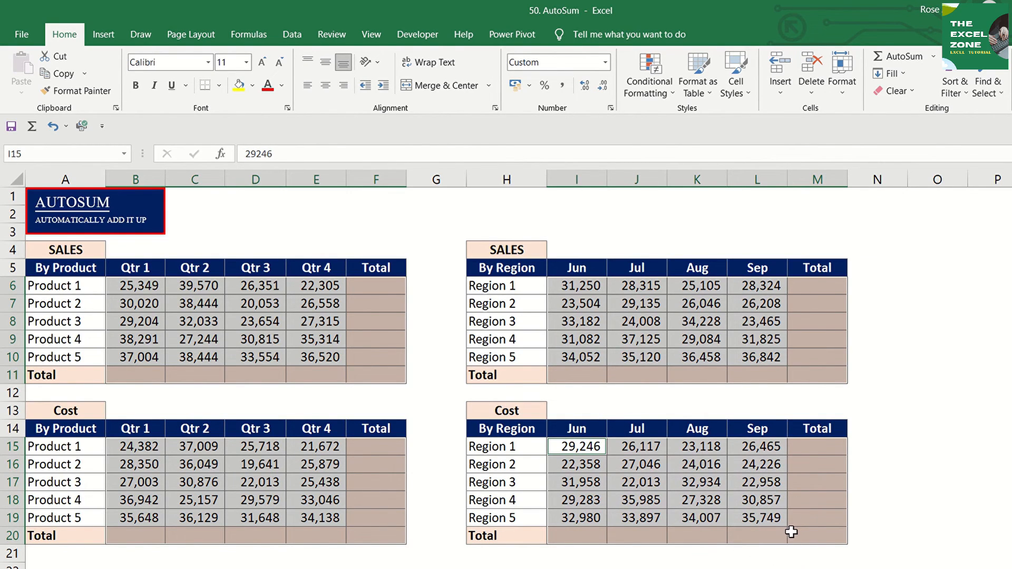